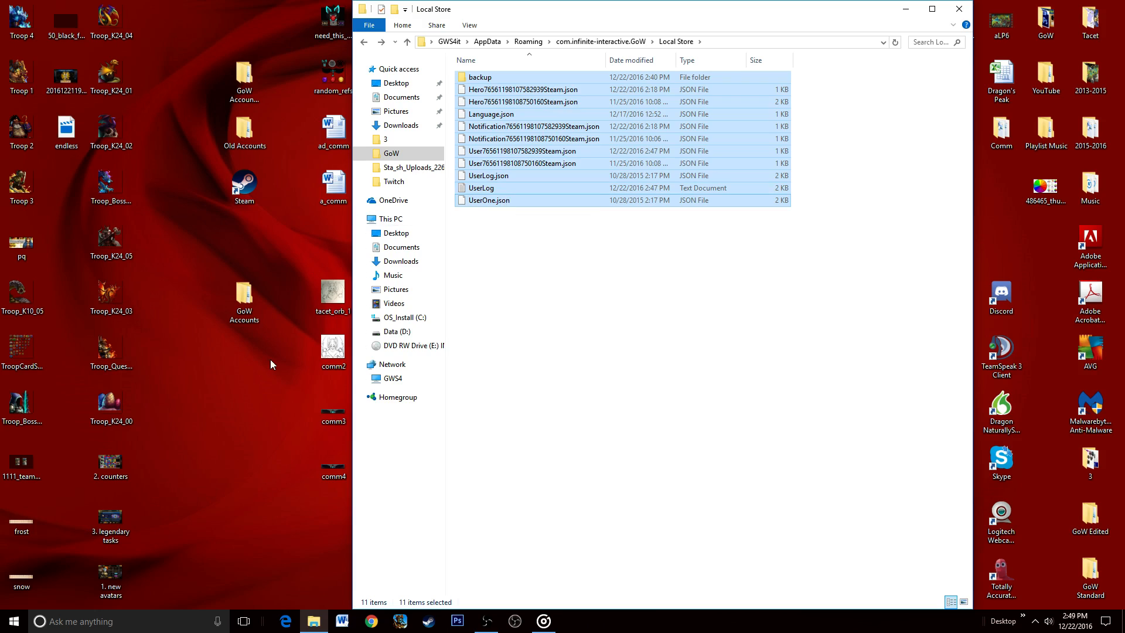
Create a new desktop folder named 'Gems of War Account'.
{"action": "right_click", "coordinate": [271, 365]}
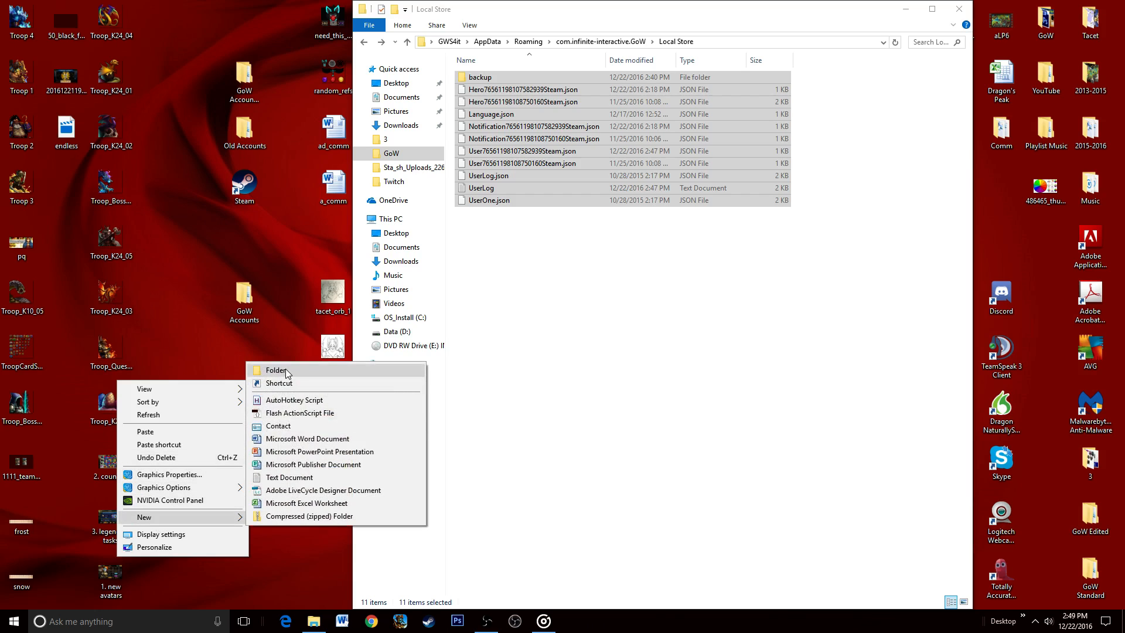
{"action": "left_click", "coordinate": [276, 370]}
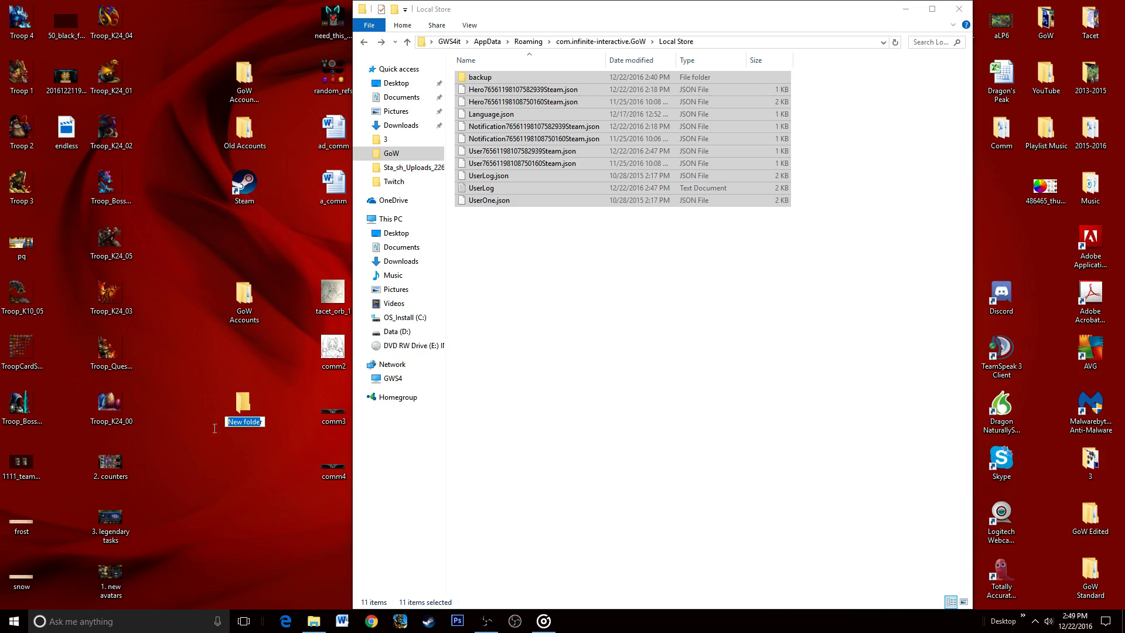
{"action": "type", "text": "Gems of War A"}
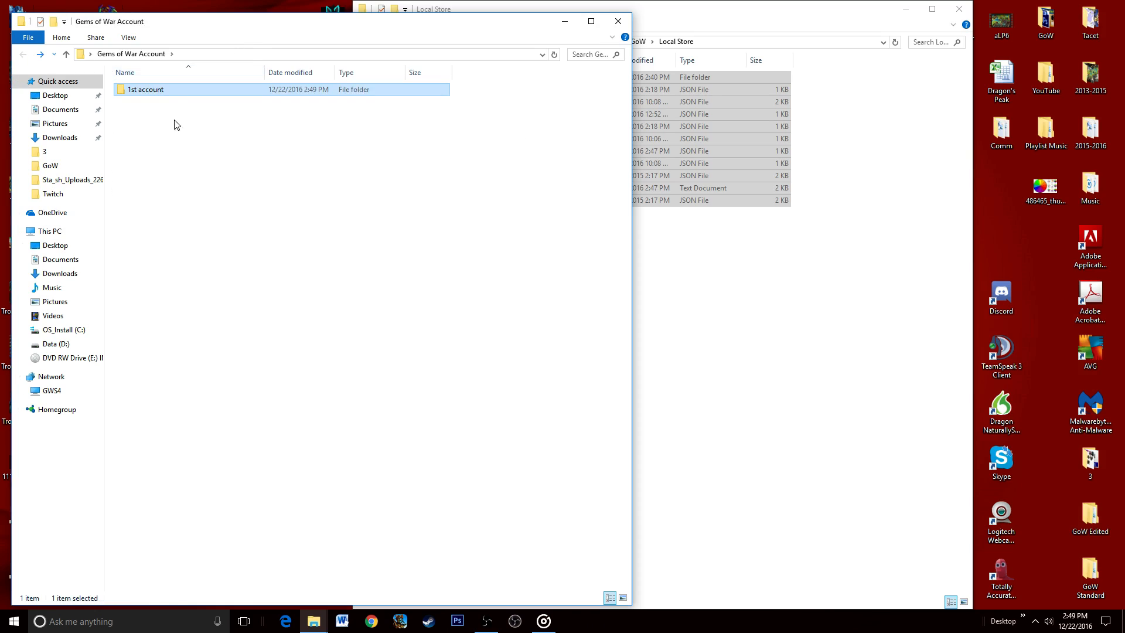
Open the account backup folder to view the copied save files.
{"action": "left_click", "coordinate": [703, 188]}
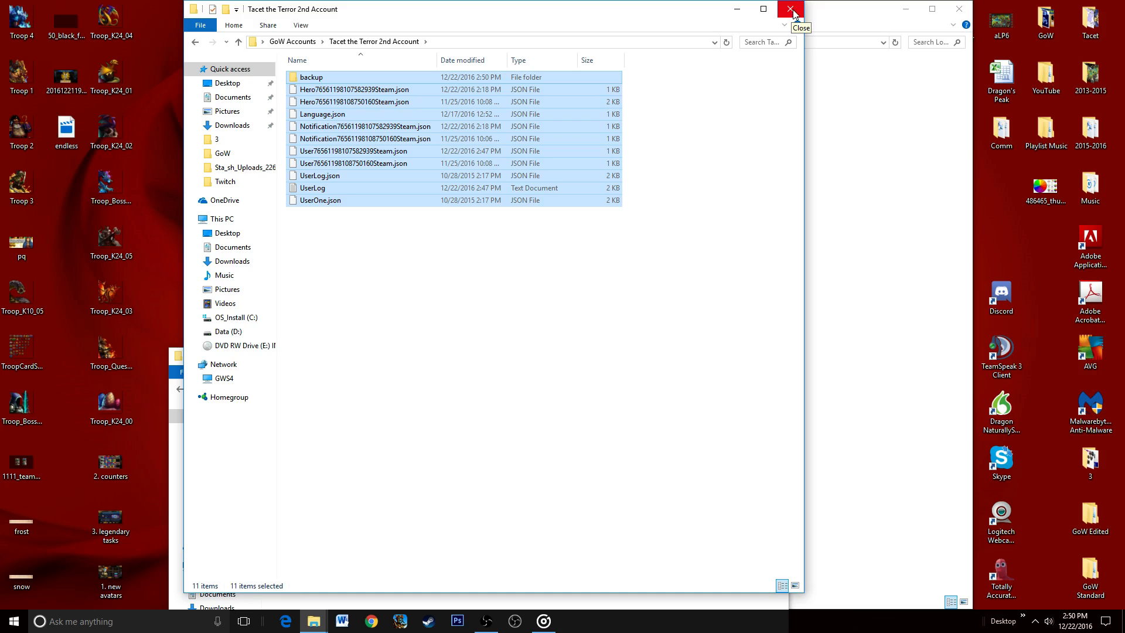
{"action": "left_click", "coordinate": [791, 9]}
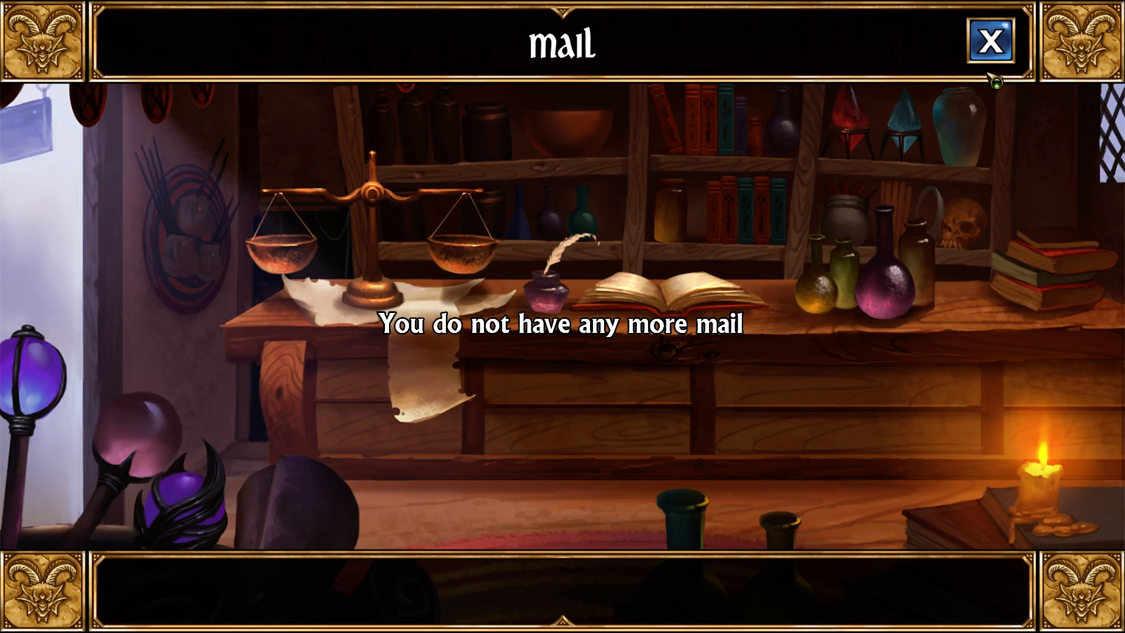
Close the empty Mail screen.
{"action": "left_click", "coordinate": [991, 41]}
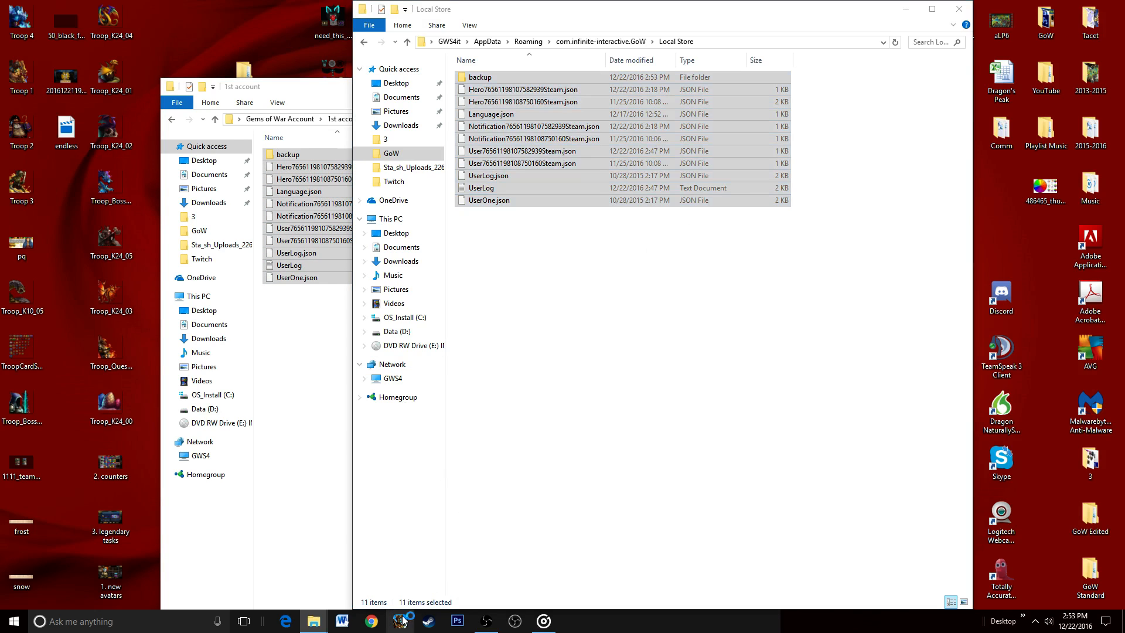
Select all save files in the Local Store folder.
{"action": "left_click", "coordinate": [479, 76]}
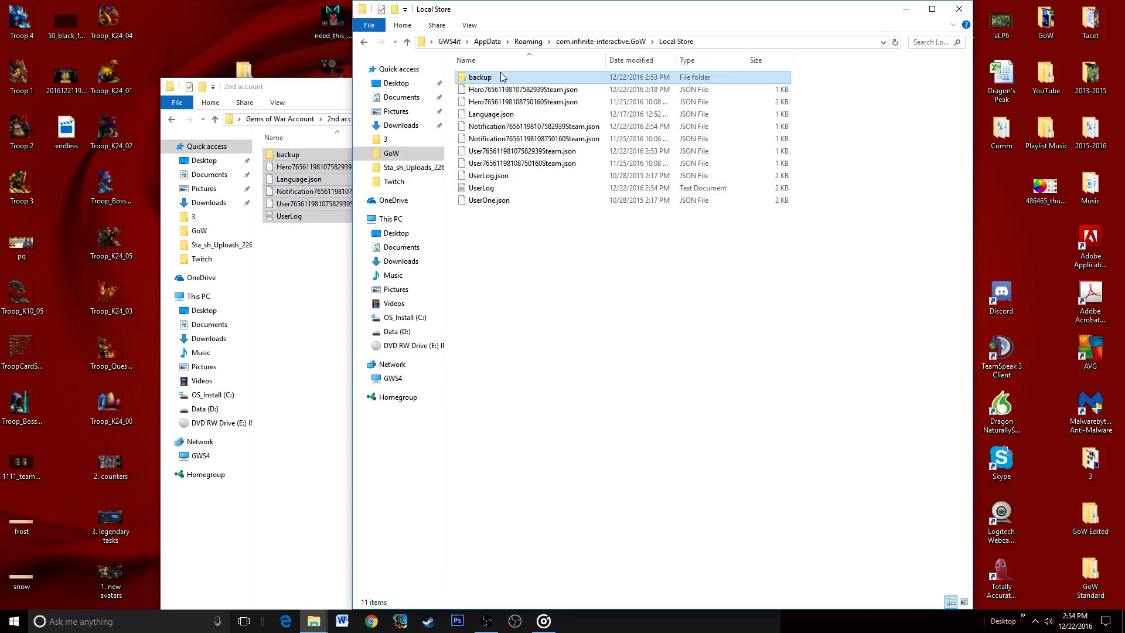
{"action": "key", "text": "ctrl+a"}
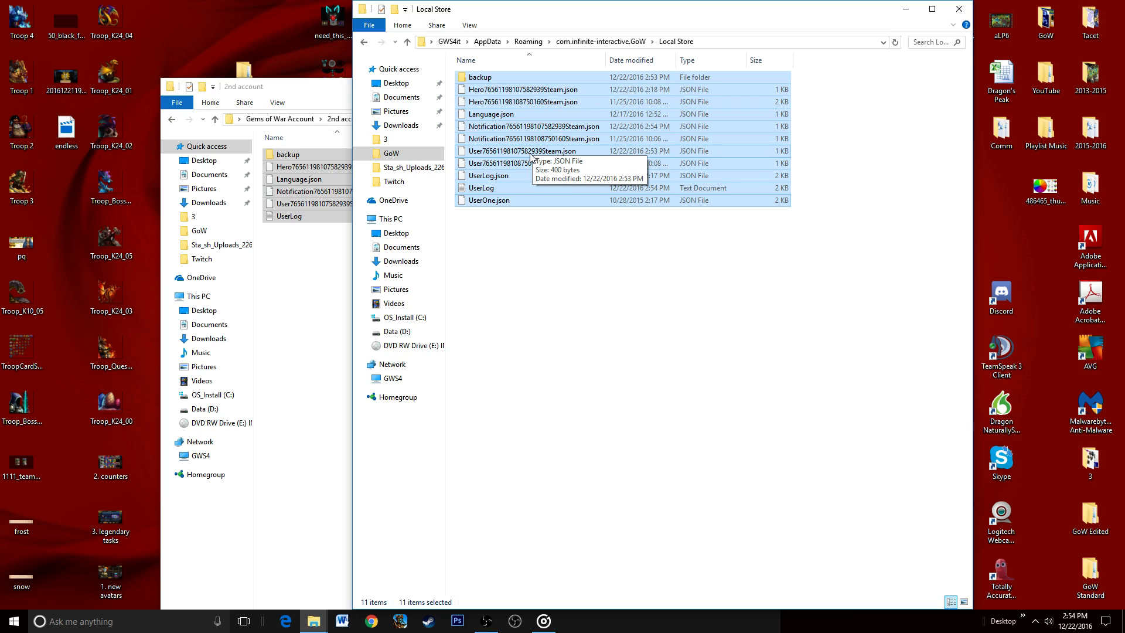